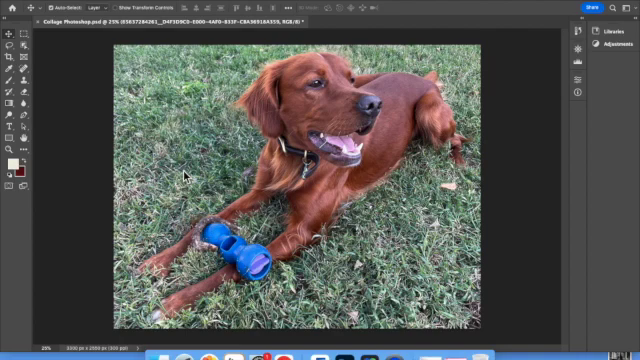
mouse_move(289, 151)
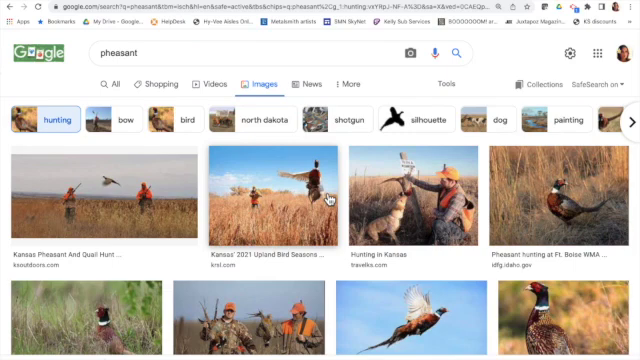
mouse_move(321, 237)
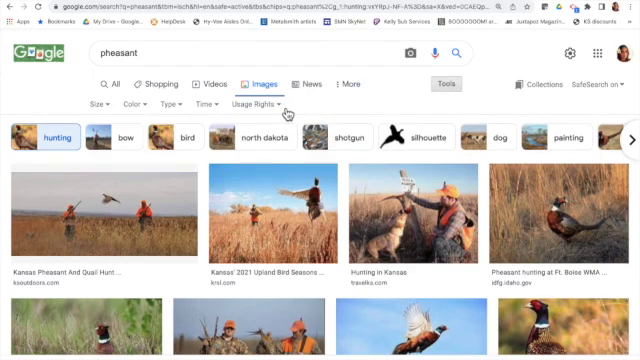
- Filter Google Images results for 'pheasant' by usage rights and save a Pixabay photo to Downloads
click(255, 104)
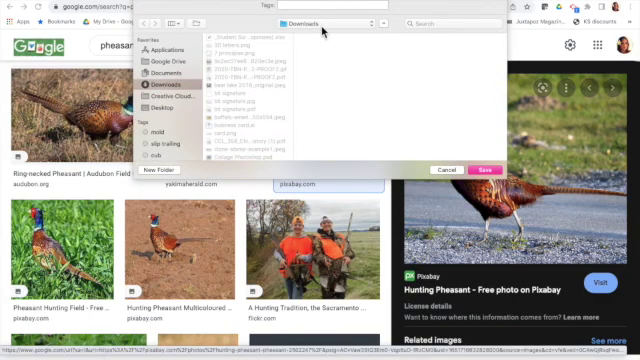
click(488, 169)
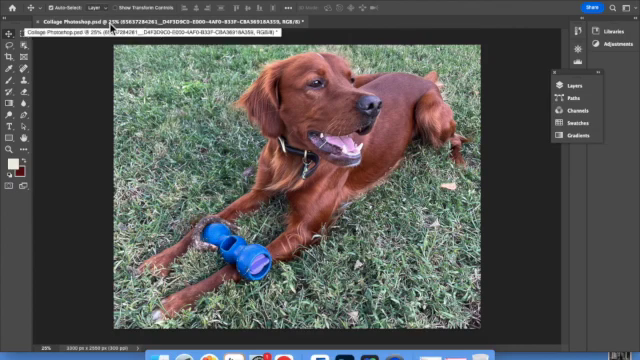
- Open hunting-pheasant-2502247_1280.jpeg from Downloads via File > Open
click(15, 8)
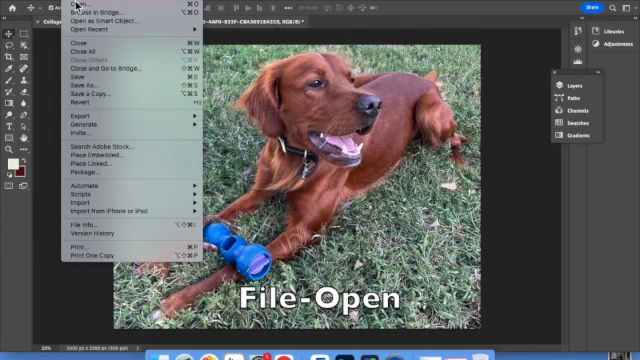
click(77, 24)
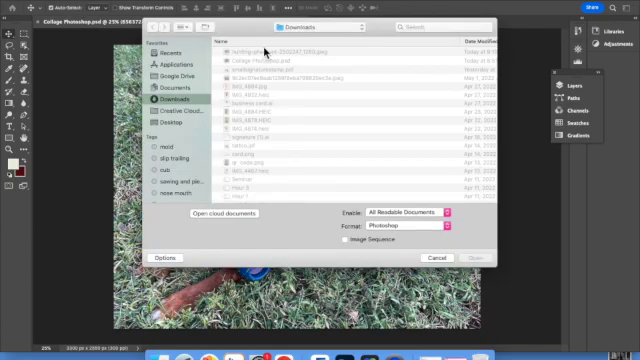
click(280, 46)
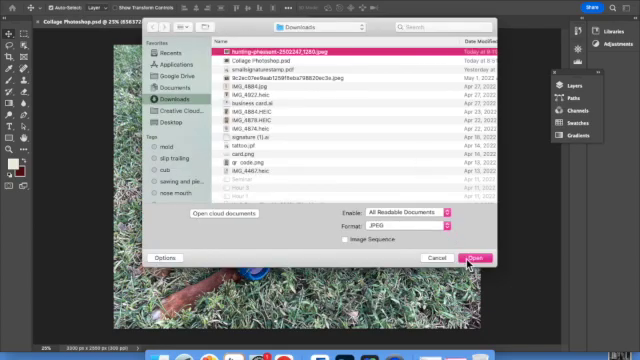
click(474, 257)
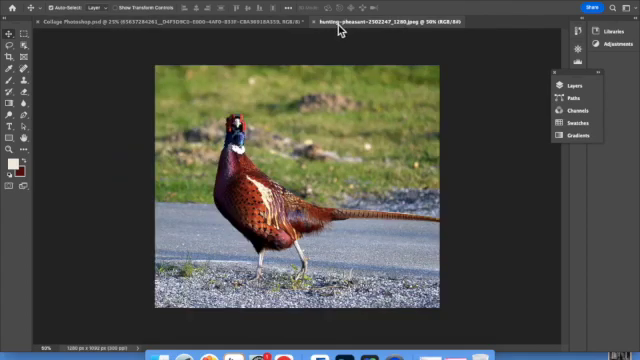
mouse_move(248, 224)
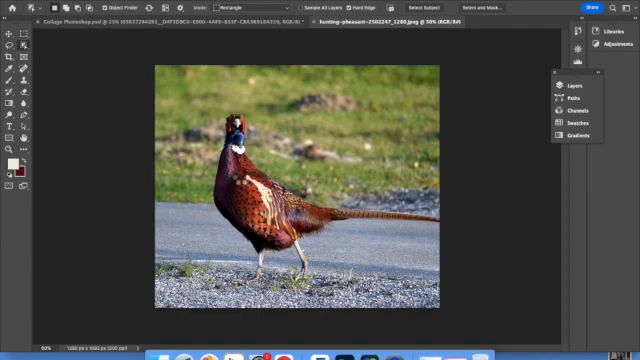
- Select the pheasant with the Object Selection tool, isolating it from the road and grass
text(Wait for it......)
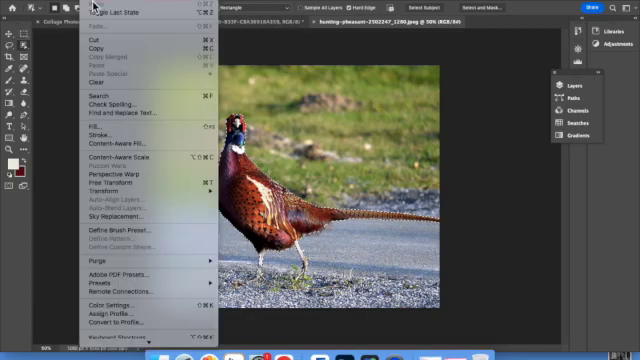
mouse_move(97, 37)
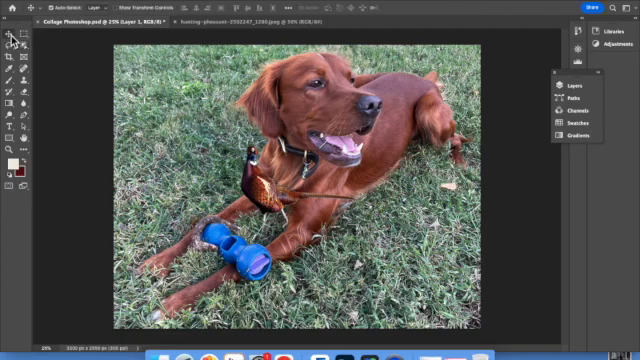
- Drag the pheasant onto the grass by the dog's front legs and scale it to 164%
drag(265, 185, 375, 245)
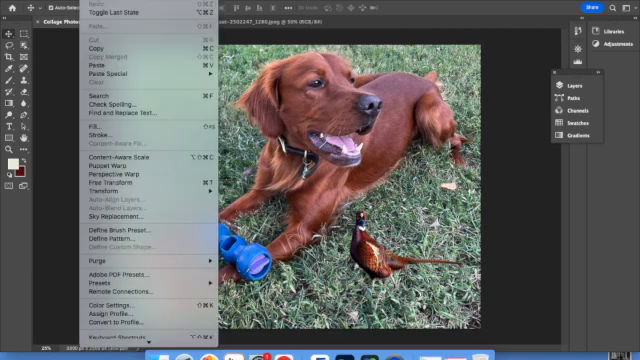
mouse_move(120, 183)
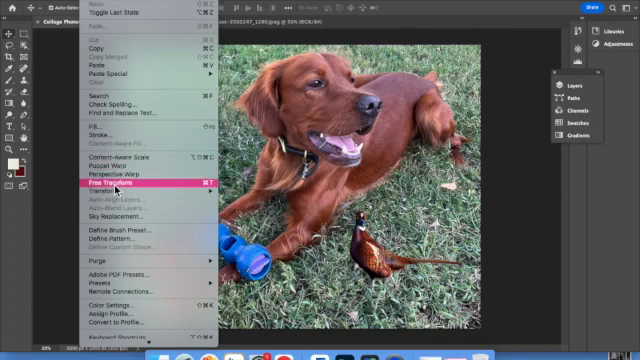
click(103, 183)
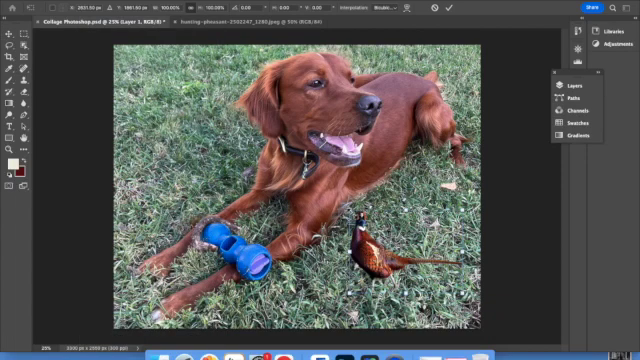
drag(375, 250, 330, 210)
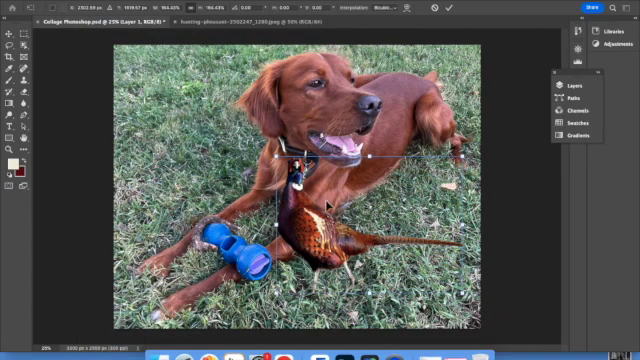